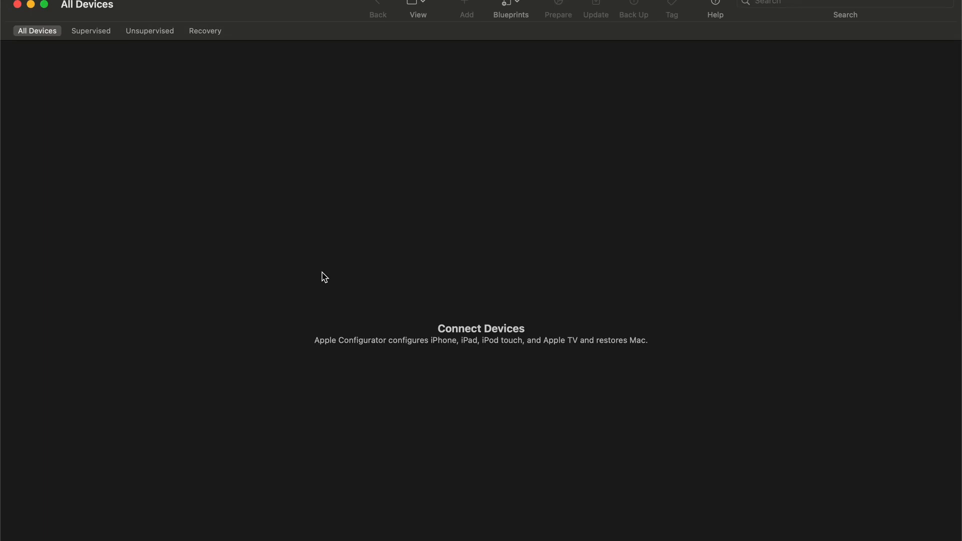
mouse_move(268, 144)
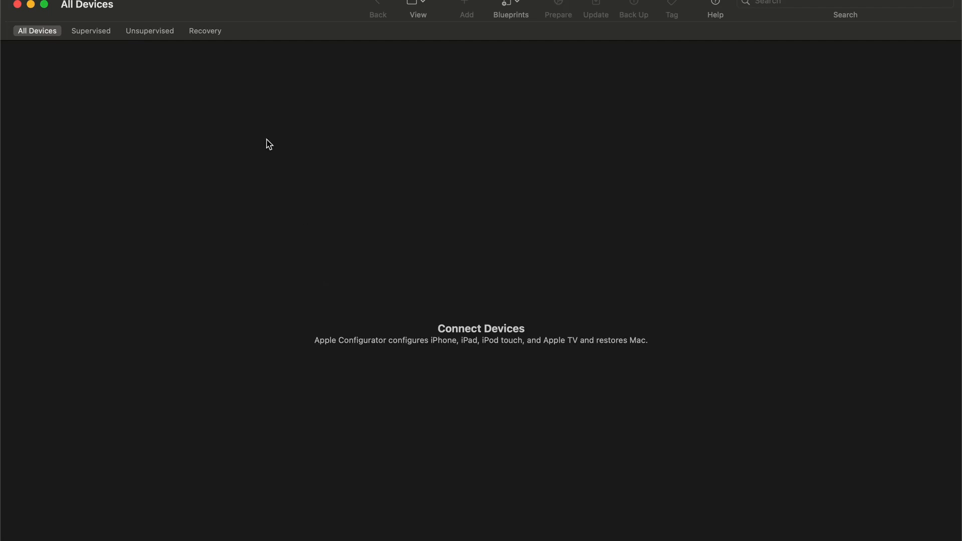
mouse_move(317, 540)
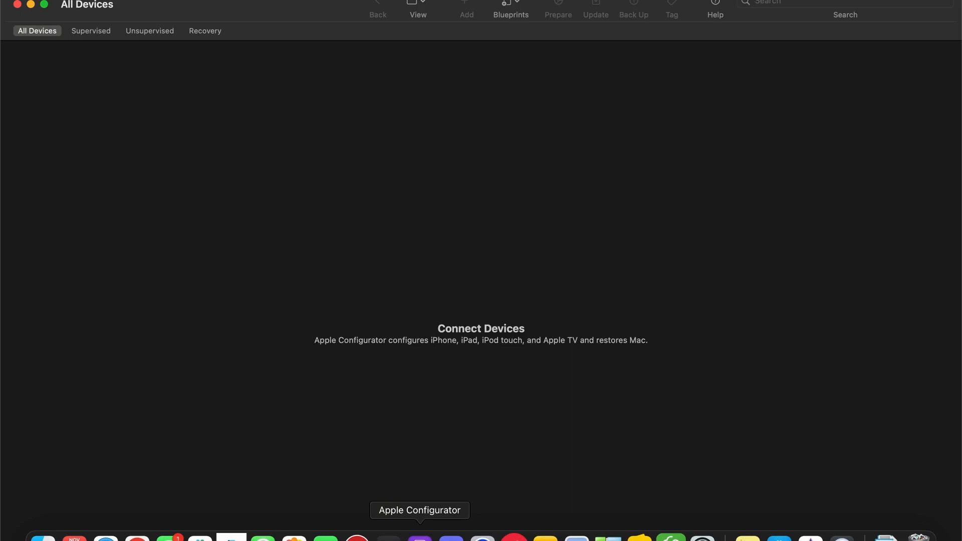
mouse_move(137, 98)
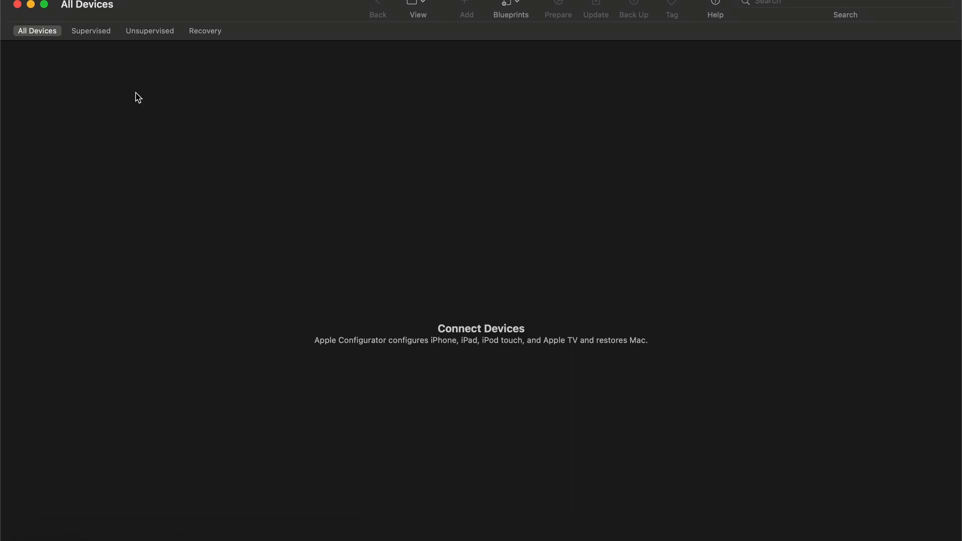
Step: Create a new configuration profile from the File menu and show its Wi-Fi payload section
left_click(141, 3)
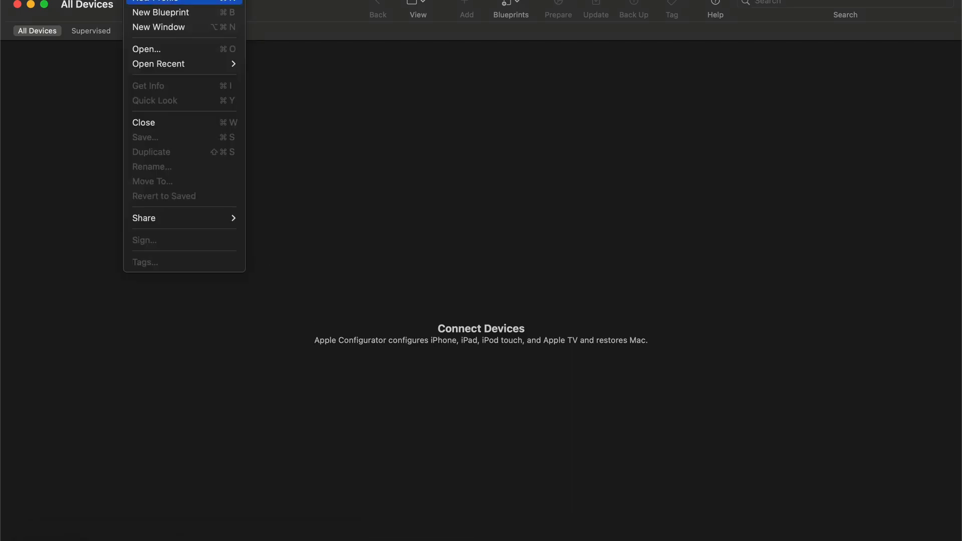
left_click(155, 1)
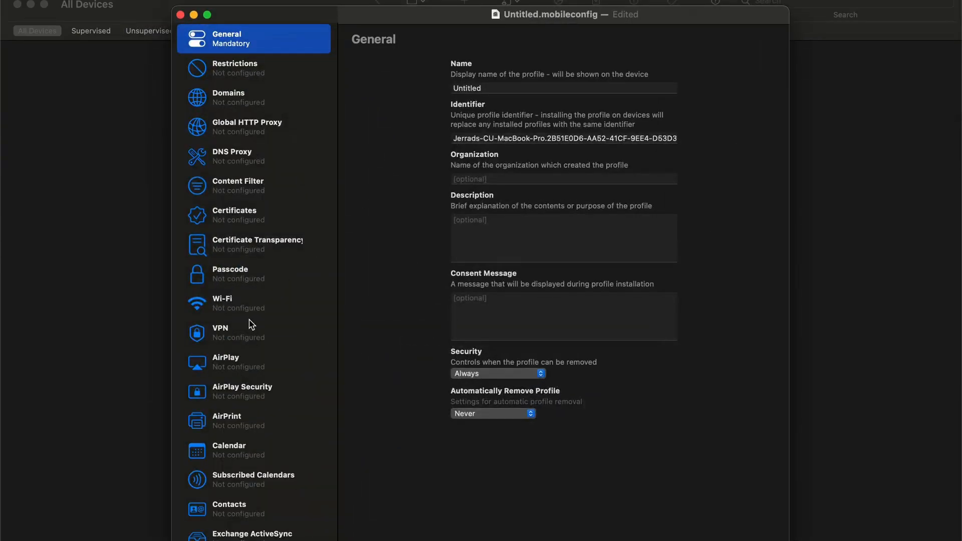
left_click(245, 302)
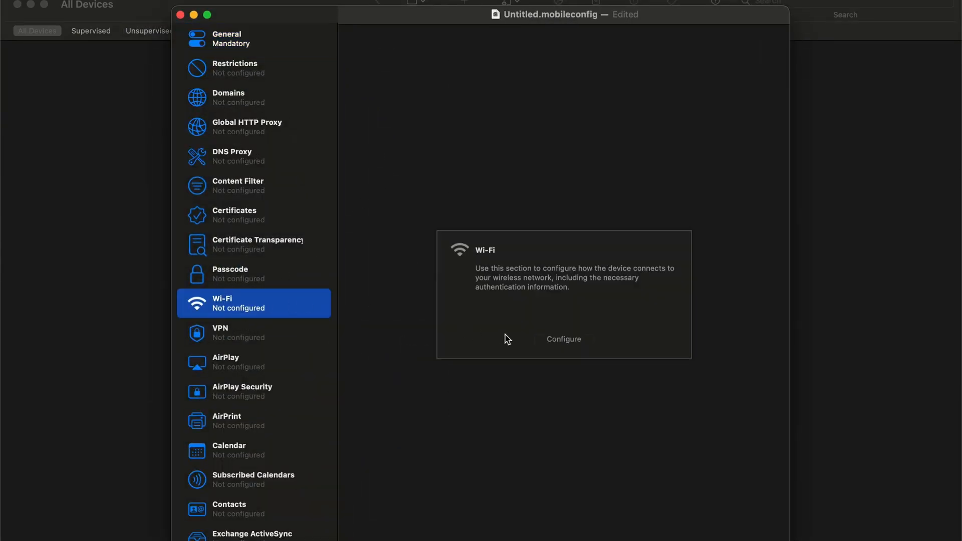
Step: Configure a Wi-Fi payload with WPA / WPA2 Personal security, selecting the SSID and Password fields
left_click(562, 339)
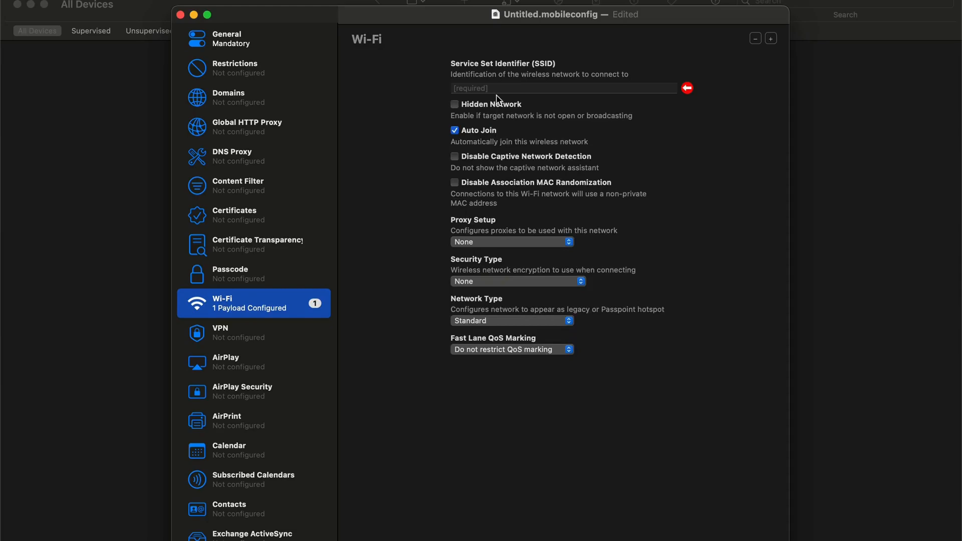
left_click(563, 87)
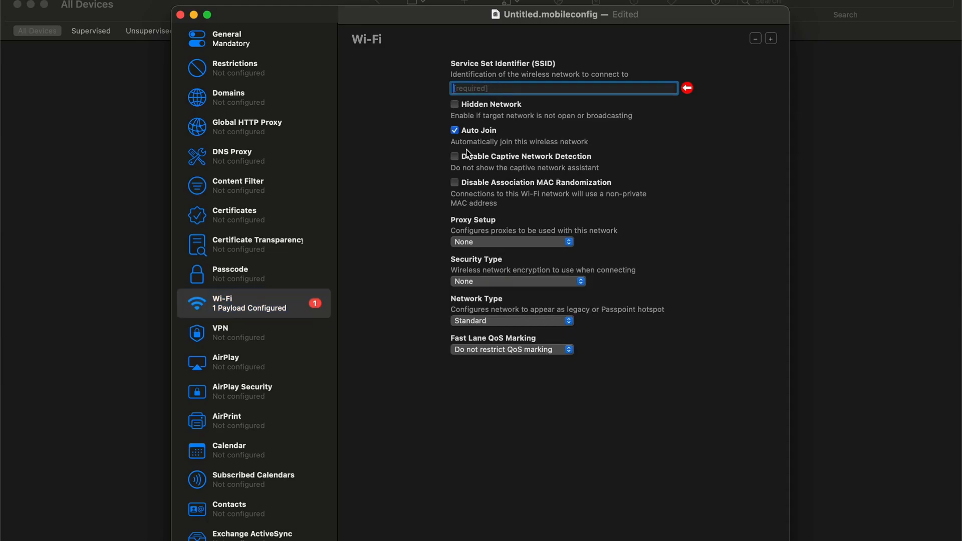
left_click(455, 131)
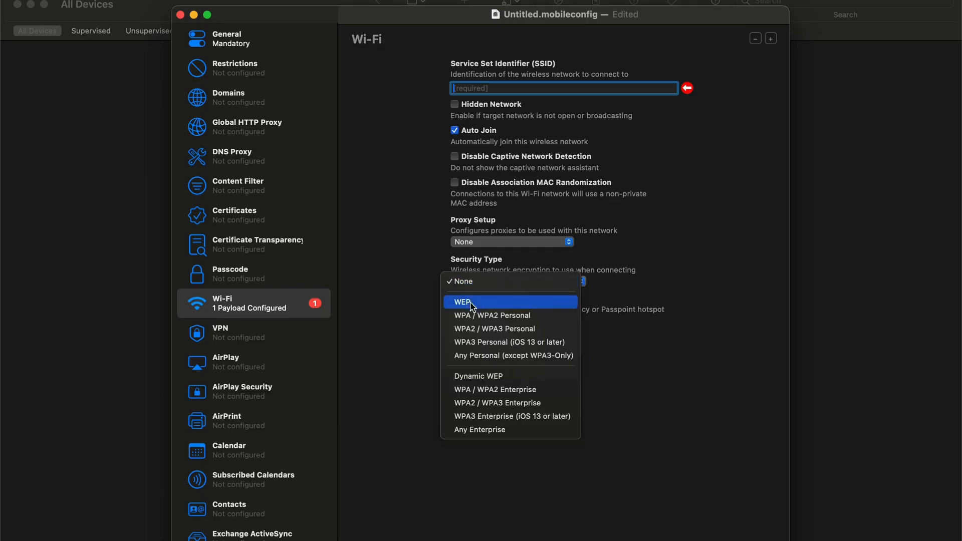
mouse_move(491, 315)
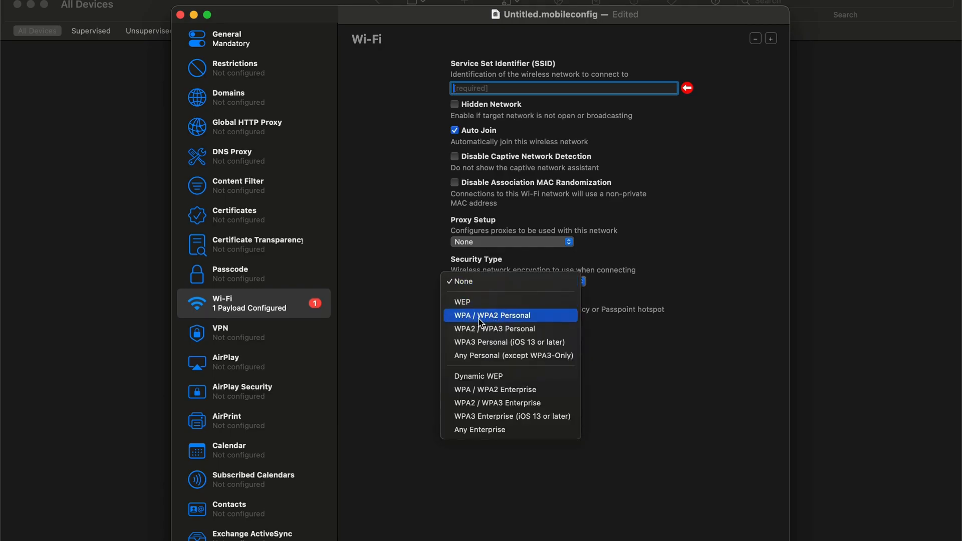
left_click(491, 314)
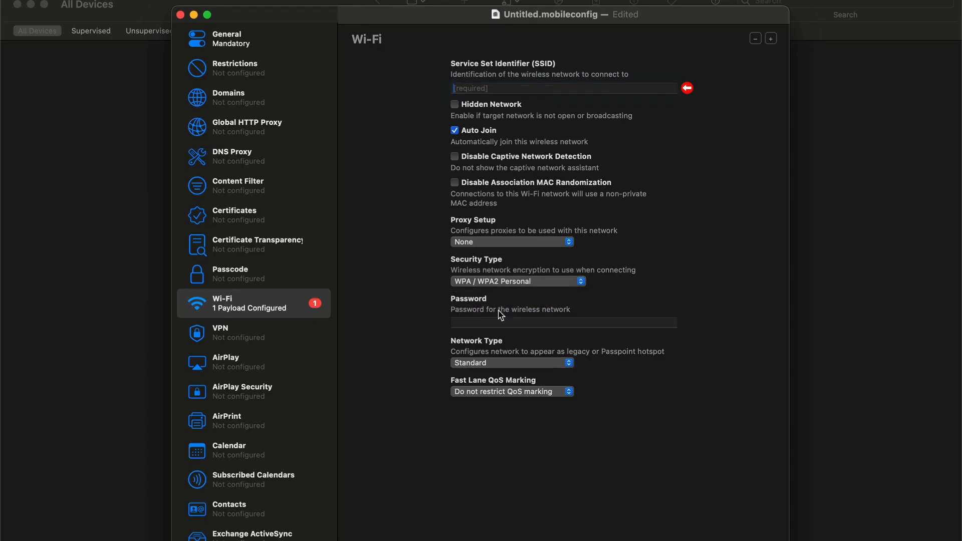
left_click(562, 322)
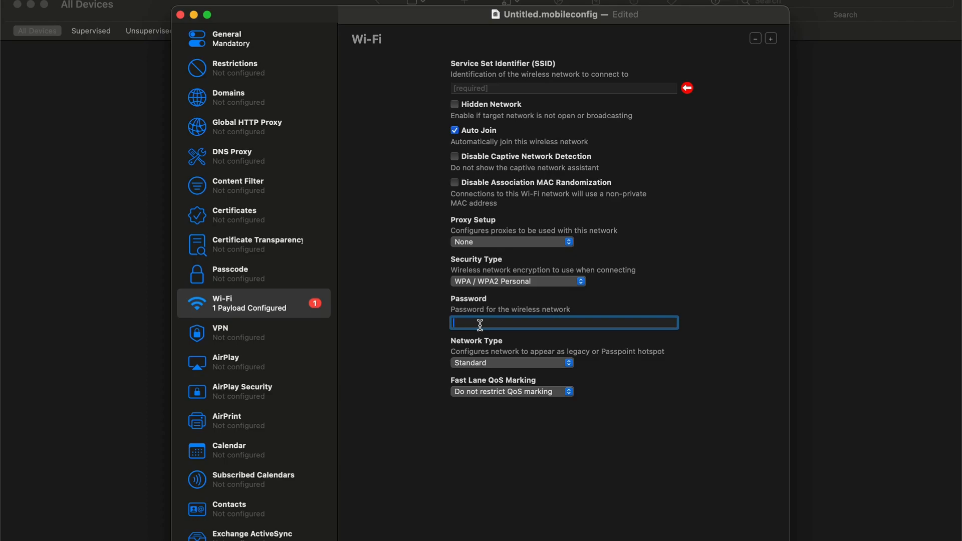
mouse_move(487, 281)
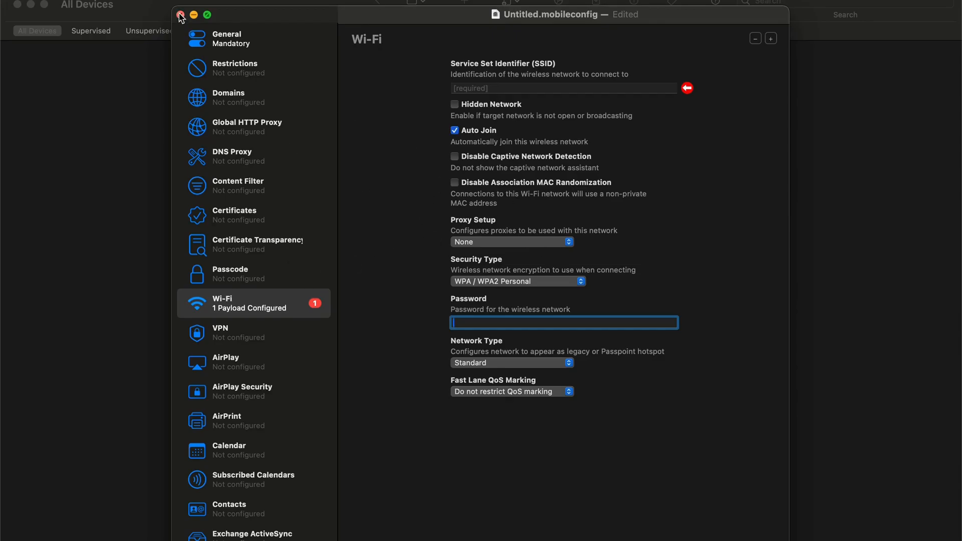
Step: Close the untitled Wi-Fi profile and delete it without saving
left_click(181, 14)
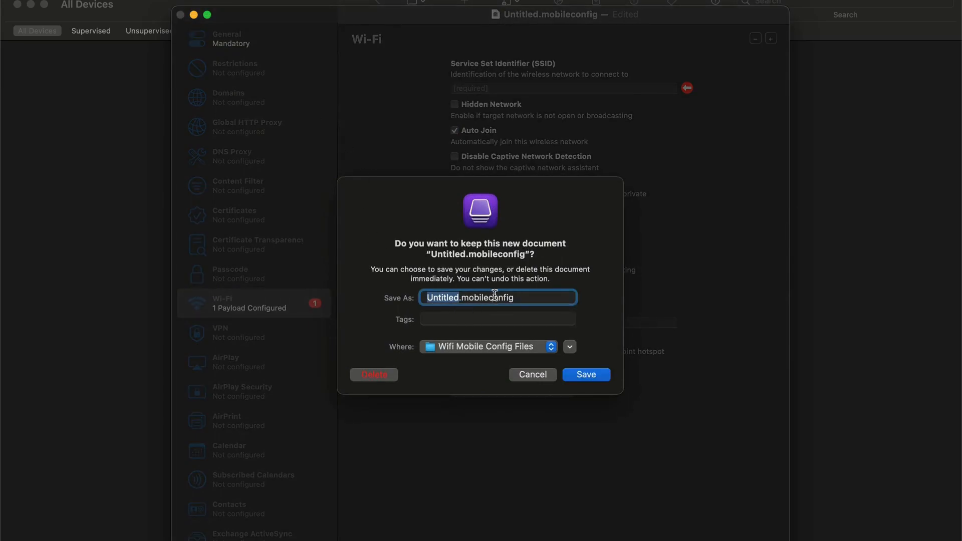
mouse_move(386, 359)
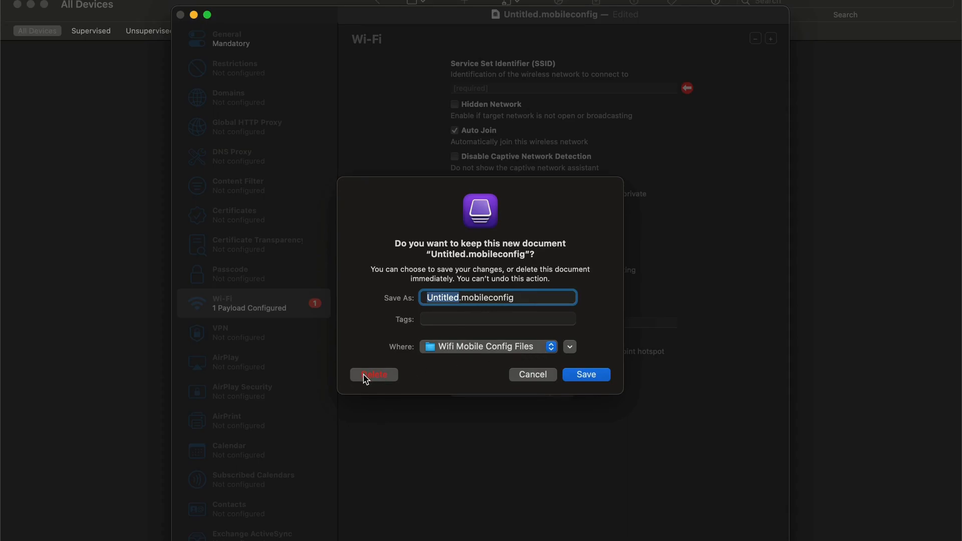
left_click(374, 374)
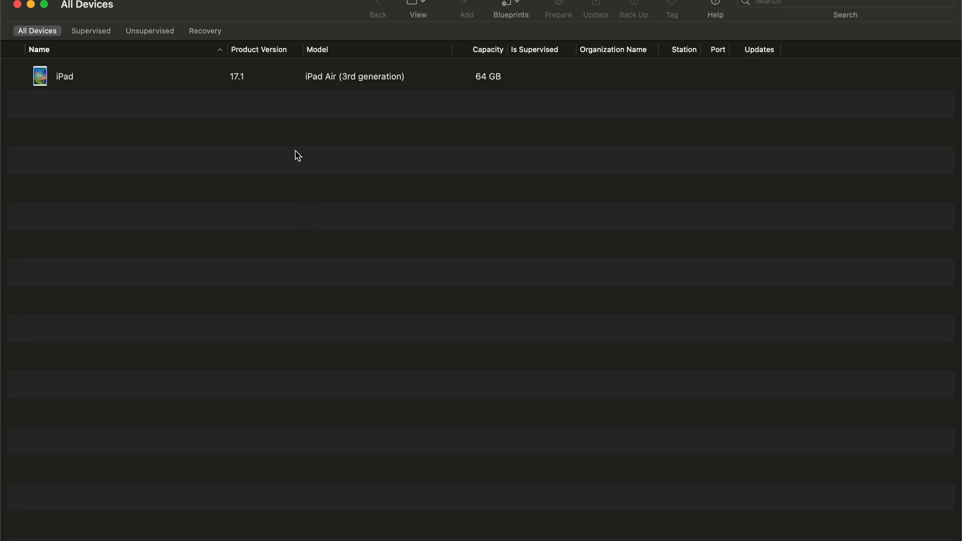
Step: Select the connected iPad Air row and bring up its context menu
left_click(172, 76)
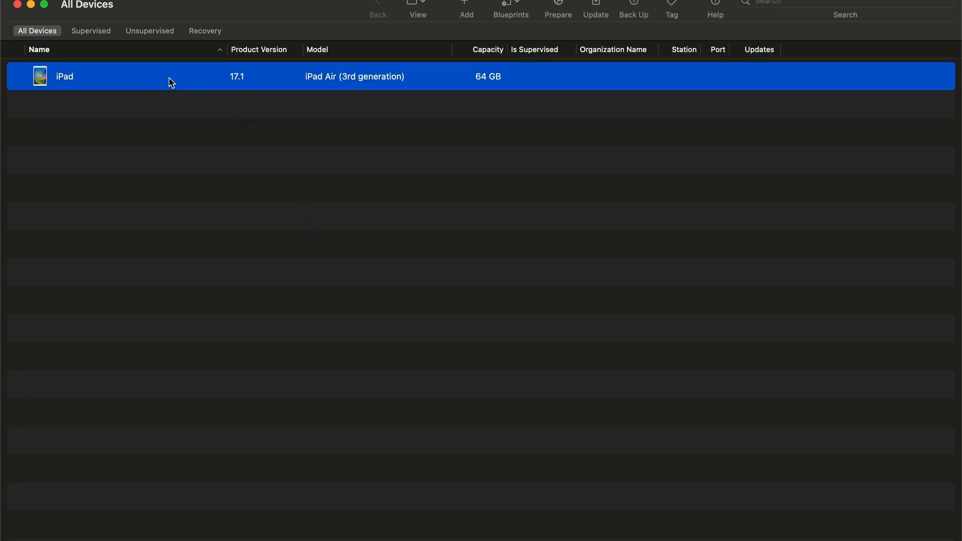
mouse_move(415, 87)
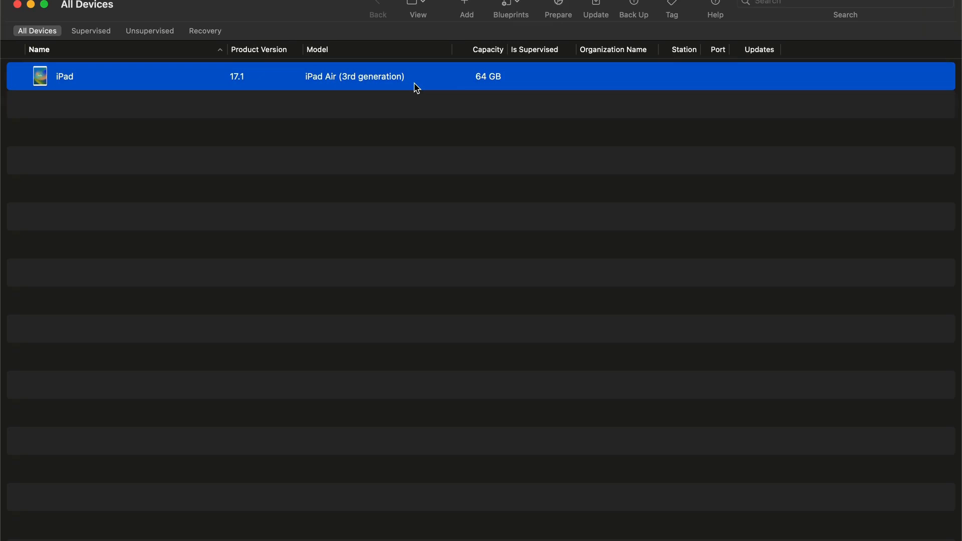
right_click(416, 83)
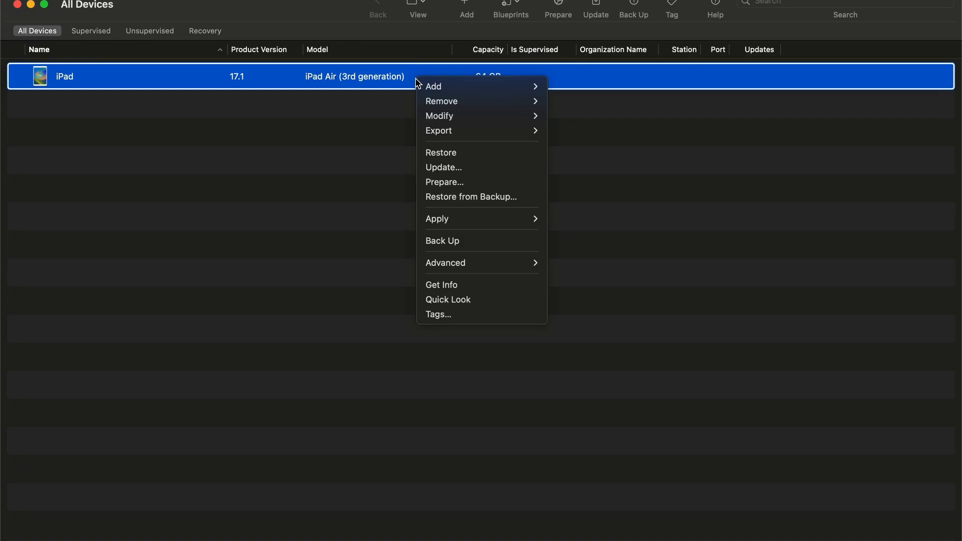
mouse_move(472, 144)
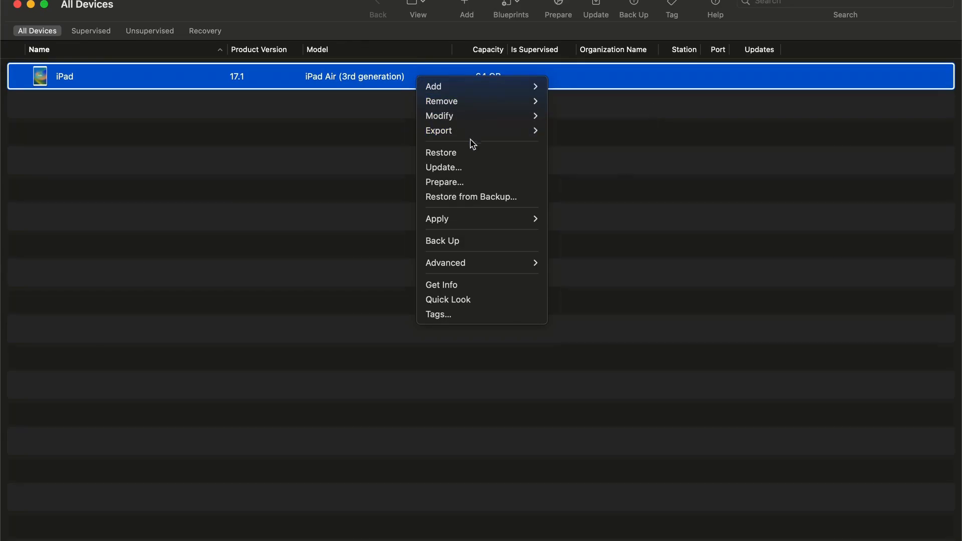
Step: Choose Prepare for the iPad, continue with manual configuration, and pick New Server
left_click(444, 181)
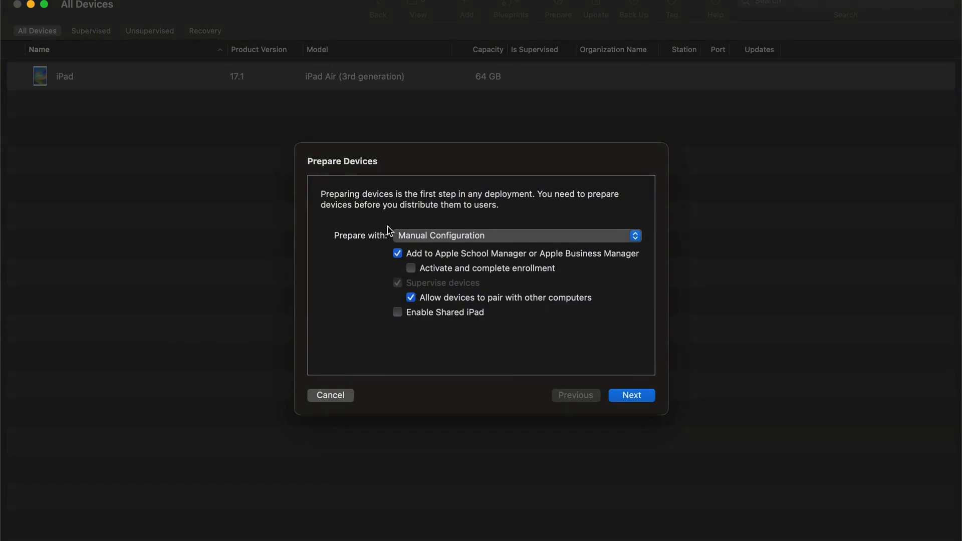
mouse_move(342, 291)
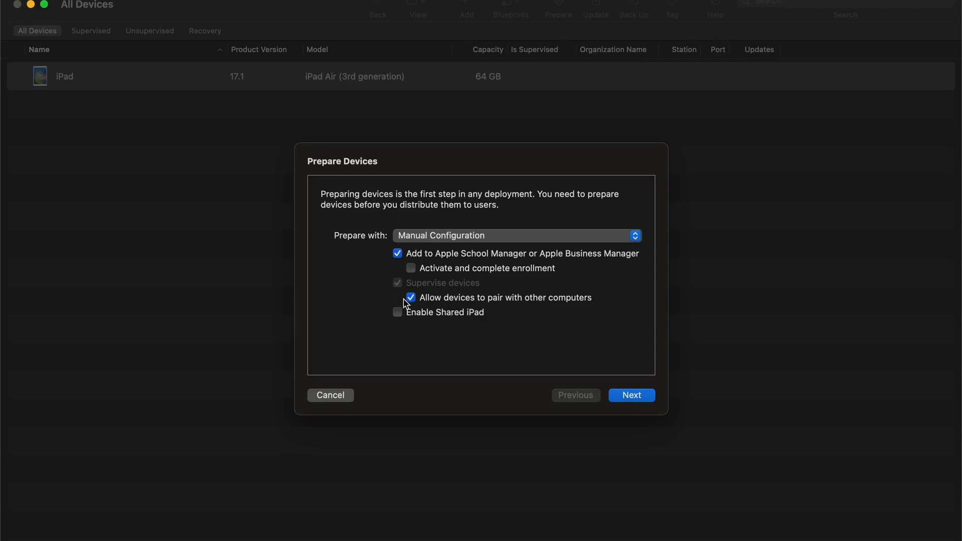
mouse_move(454, 305)
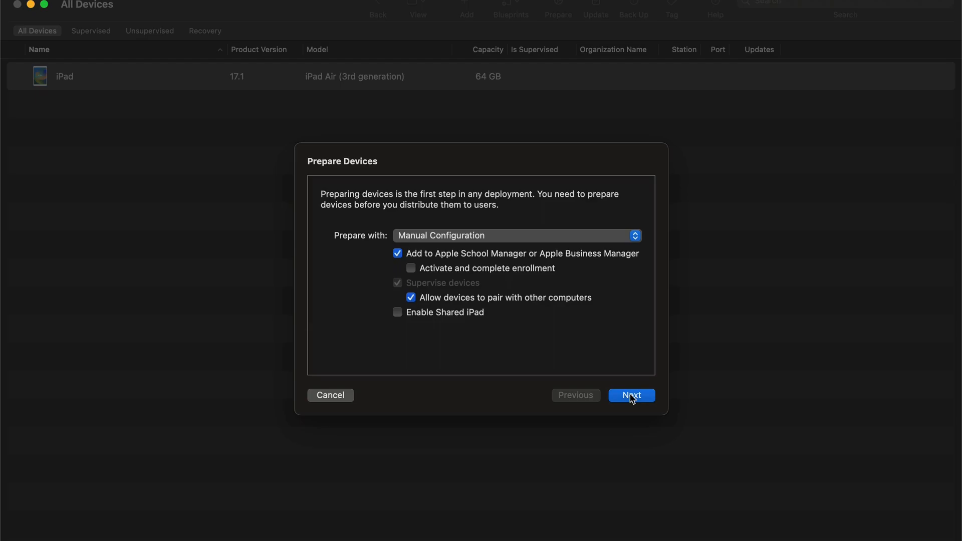
left_click(630, 395)
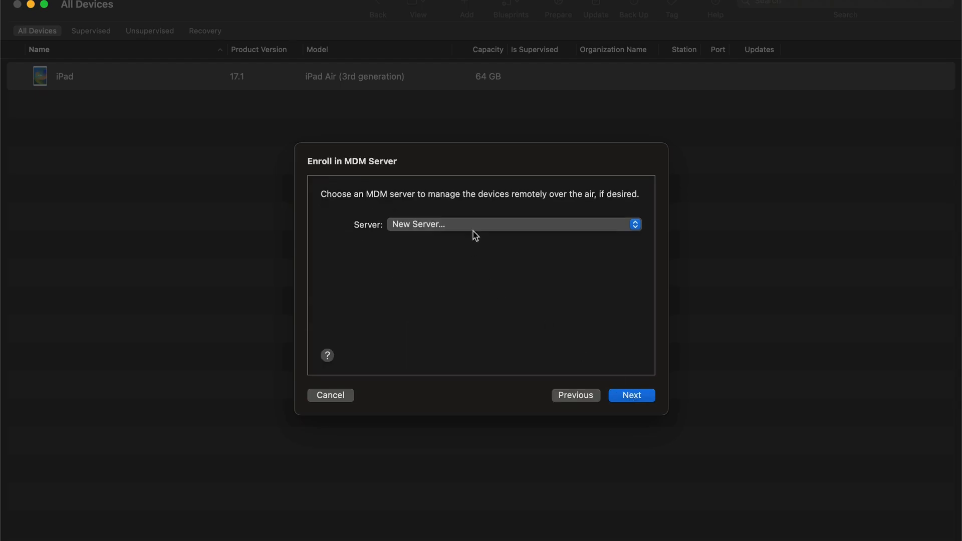
left_click(513, 224)
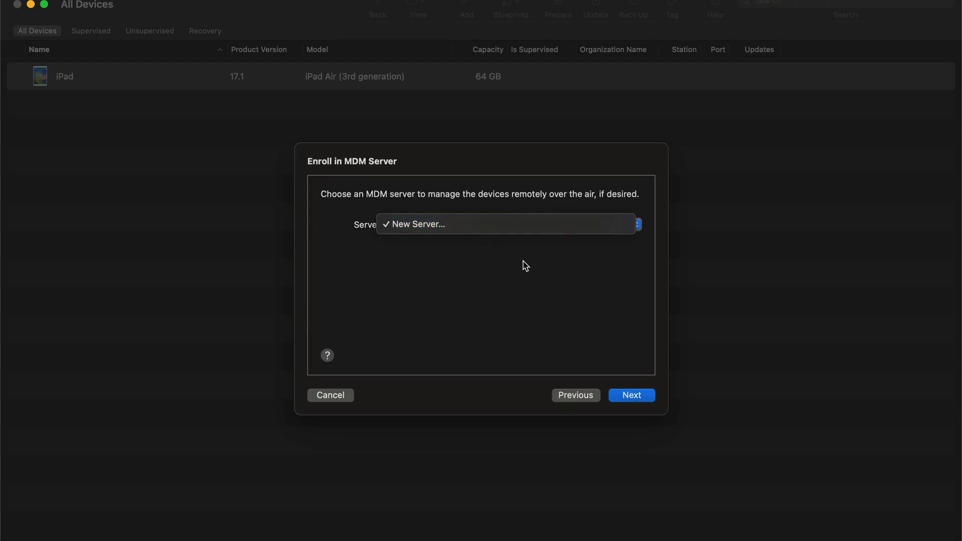
left_click(509, 224)
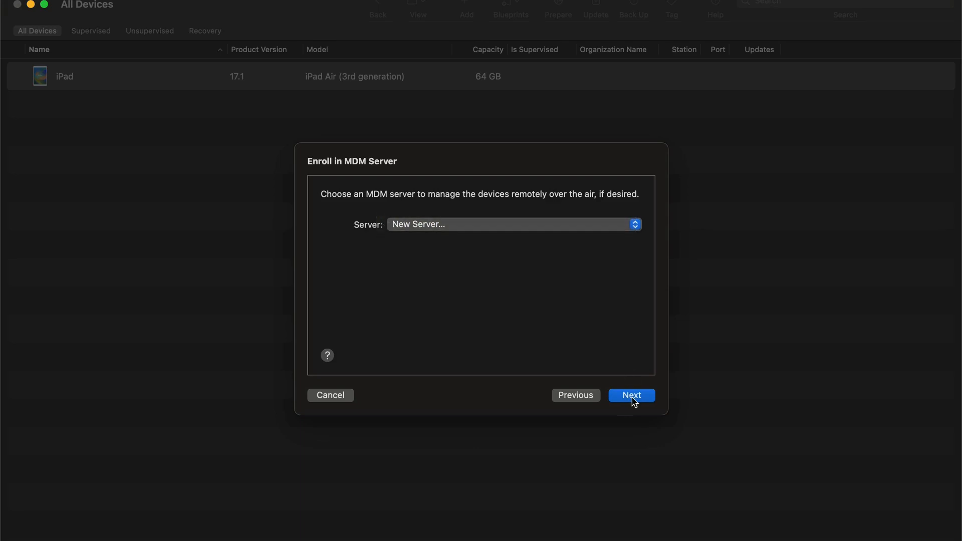
Step: Name the new MDM server 'ConnectUs Corp', bypassing the URL verification warning and trust certificates
left_click(630, 395)
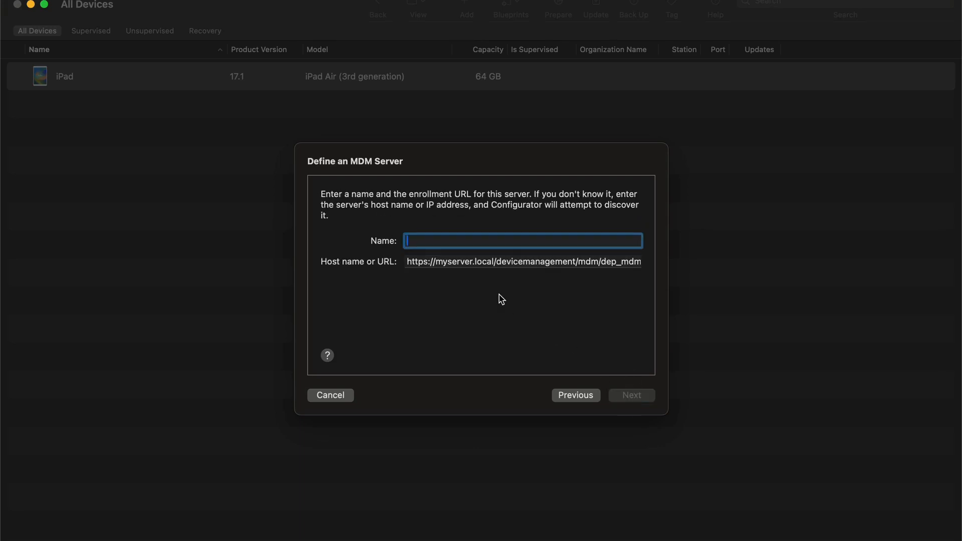
type("ConnectU")
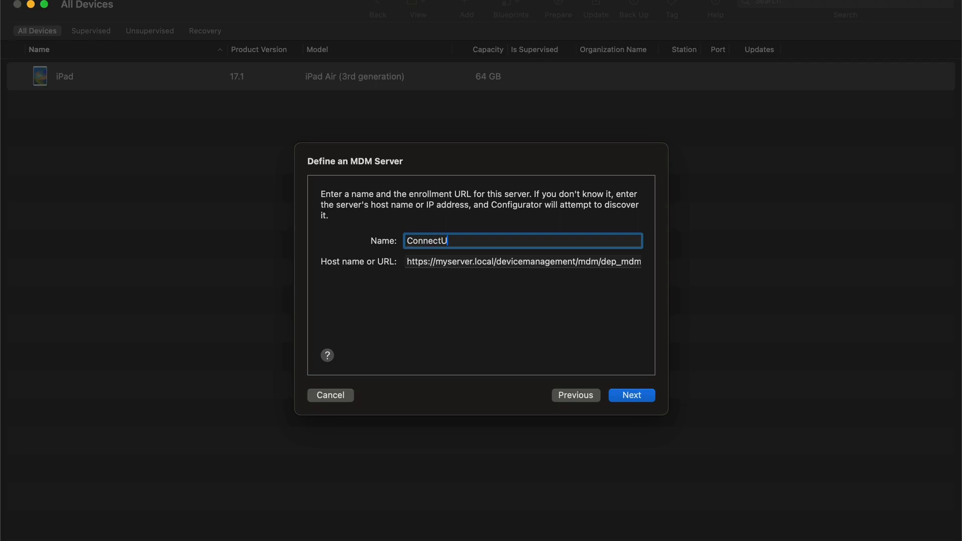
type("s Corp")
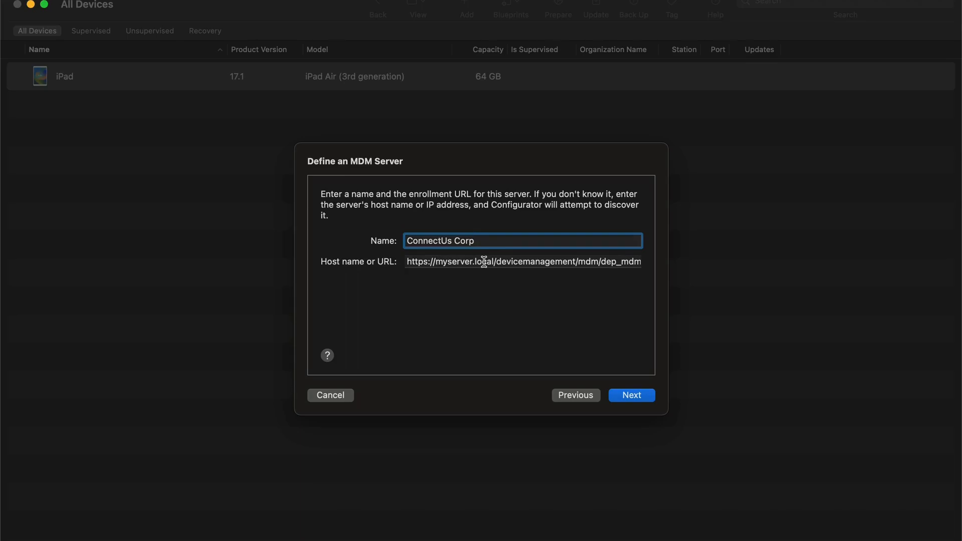
left_click(630, 394)
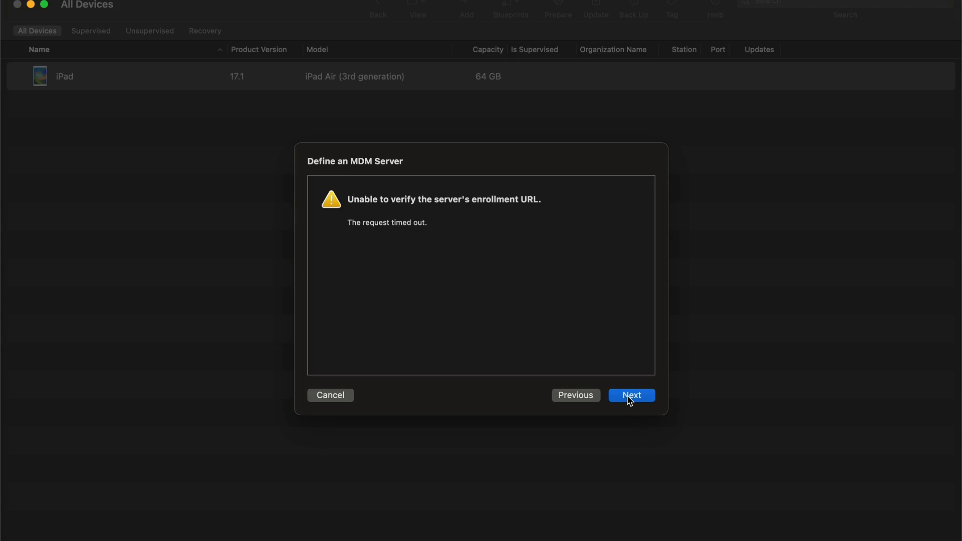
left_click(631, 395)
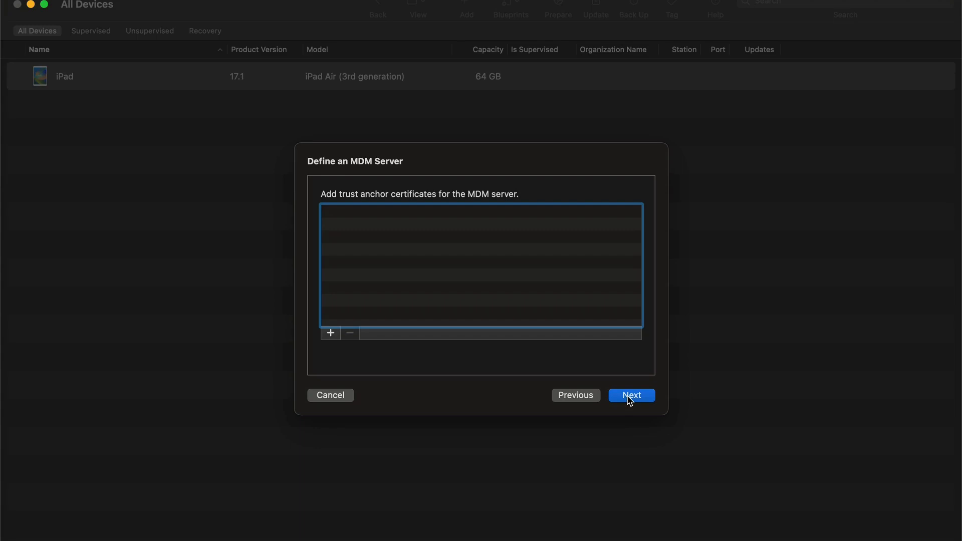
left_click(630, 396)
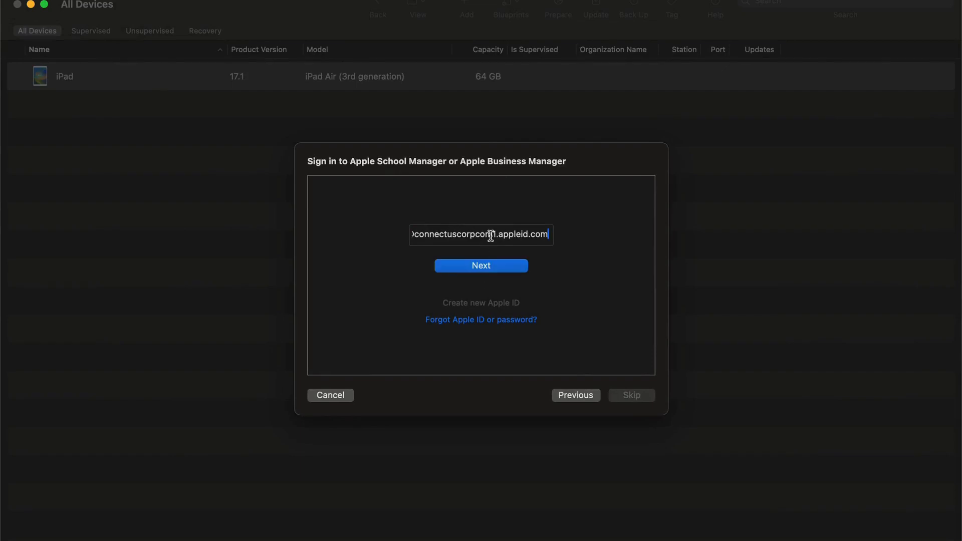
Step: Enter the Apple Business Manager account password and sign in
left_click(481, 265)
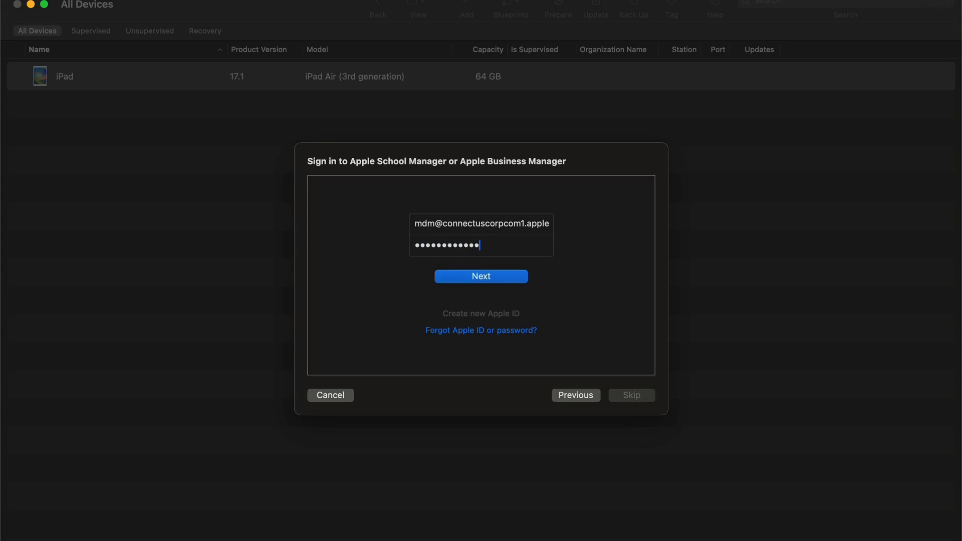
type("••")
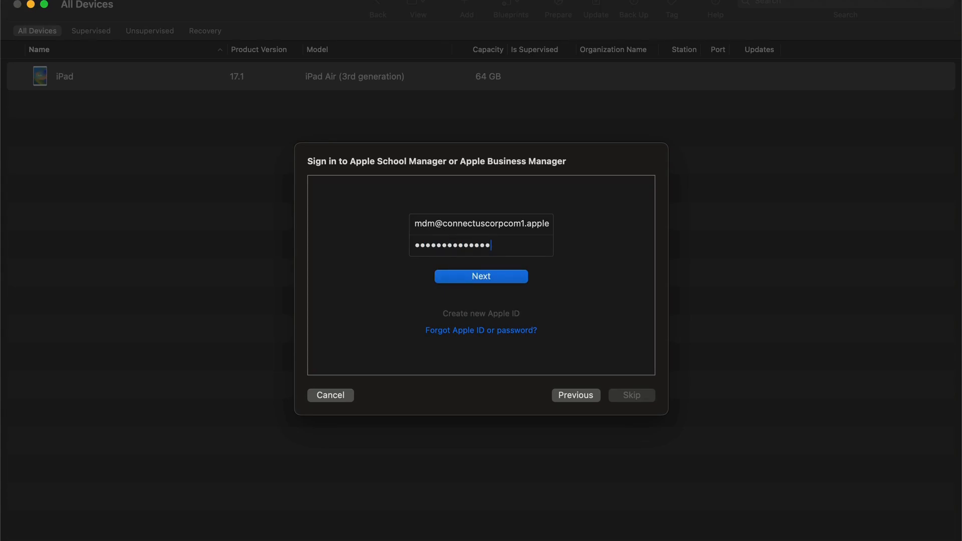
left_click(480, 276)
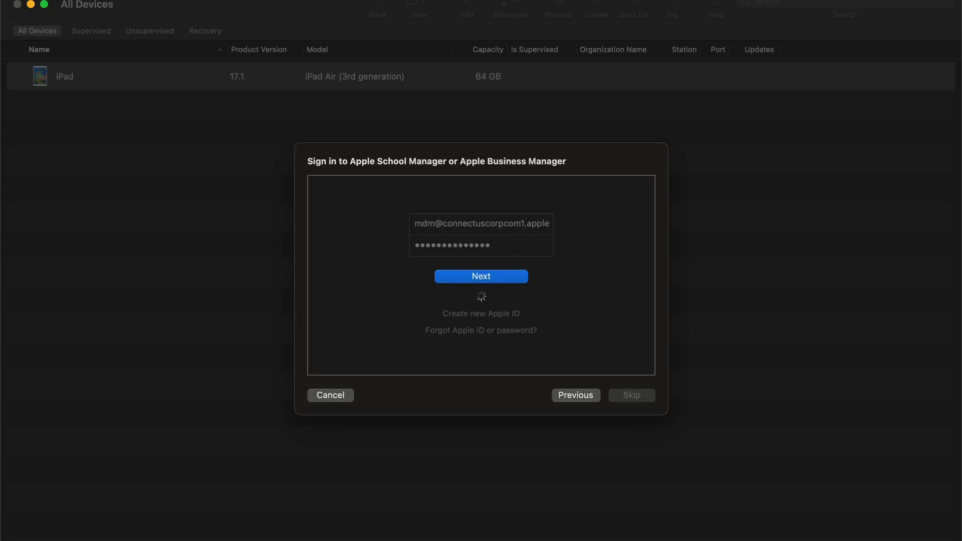
left_click(481, 276)
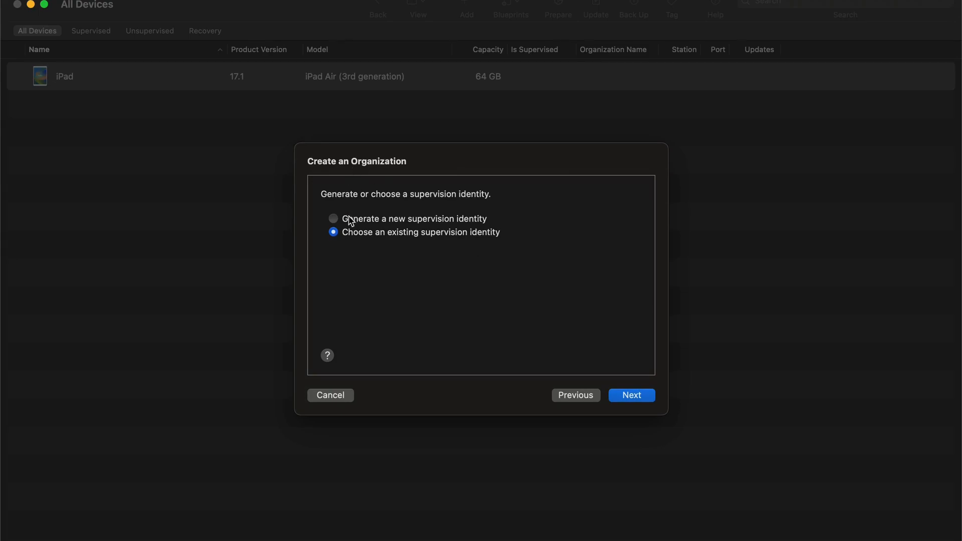
Step: Generate a new supervision identity and leave Setup Assistant on 'Show all steps'
left_click(333, 218)
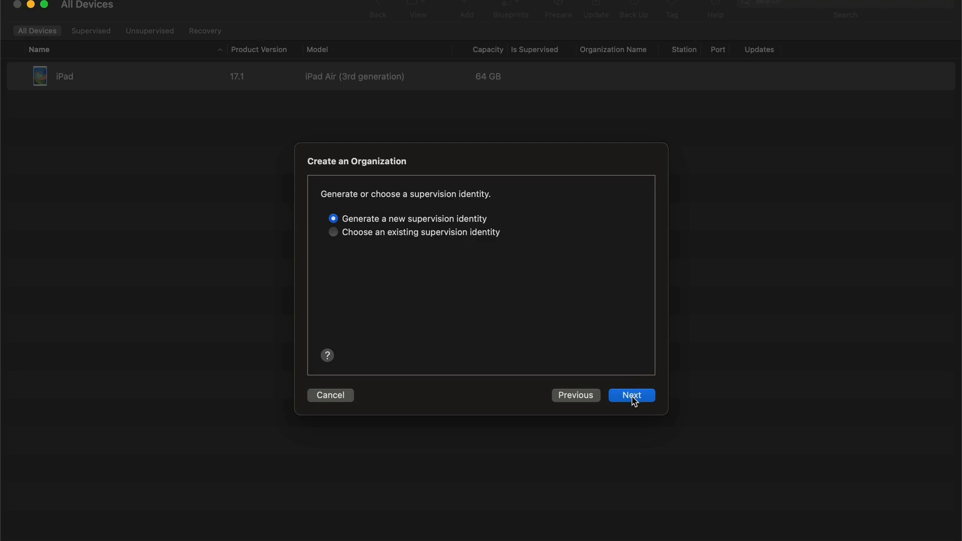
left_click(631, 394)
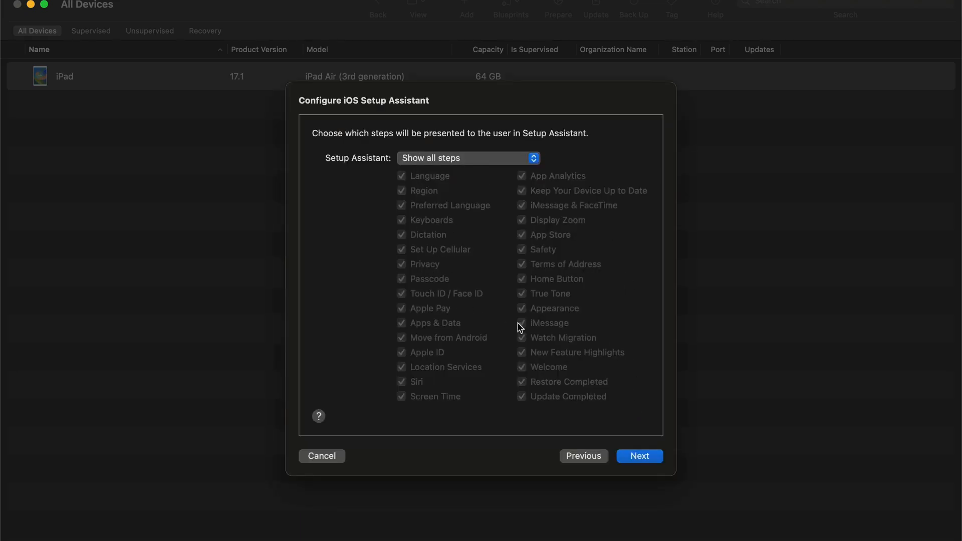
mouse_move(454, 343)
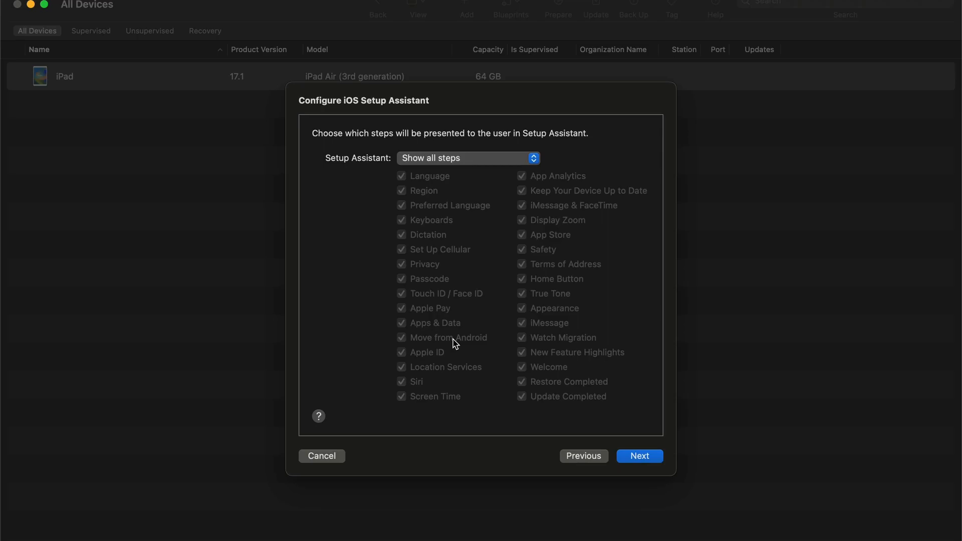
mouse_move(423, 228)
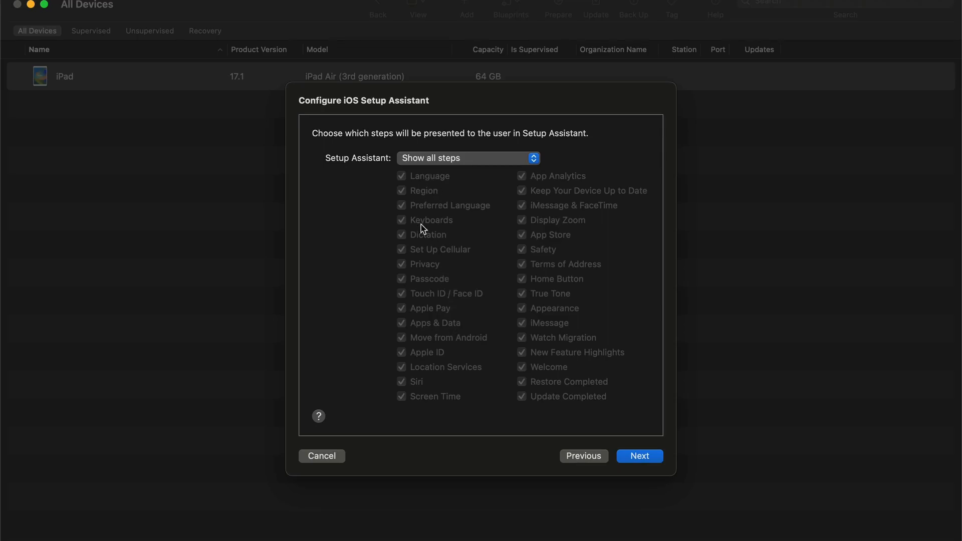
mouse_move(553, 187)
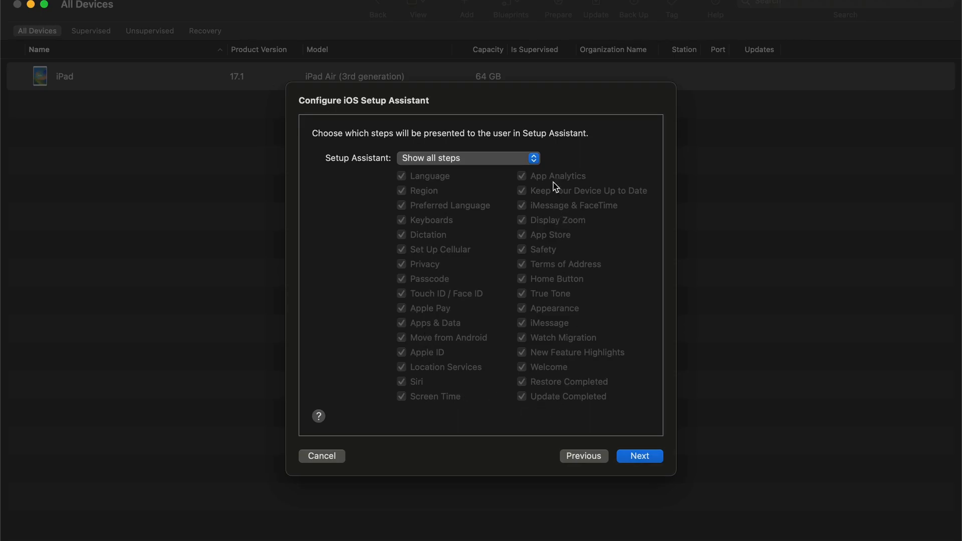
mouse_move(557, 270)
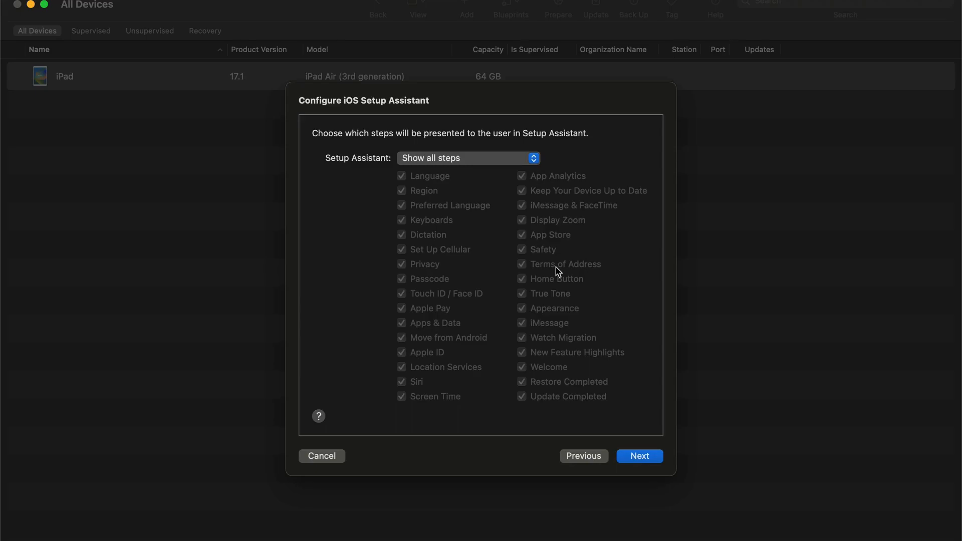
left_click(638, 455)
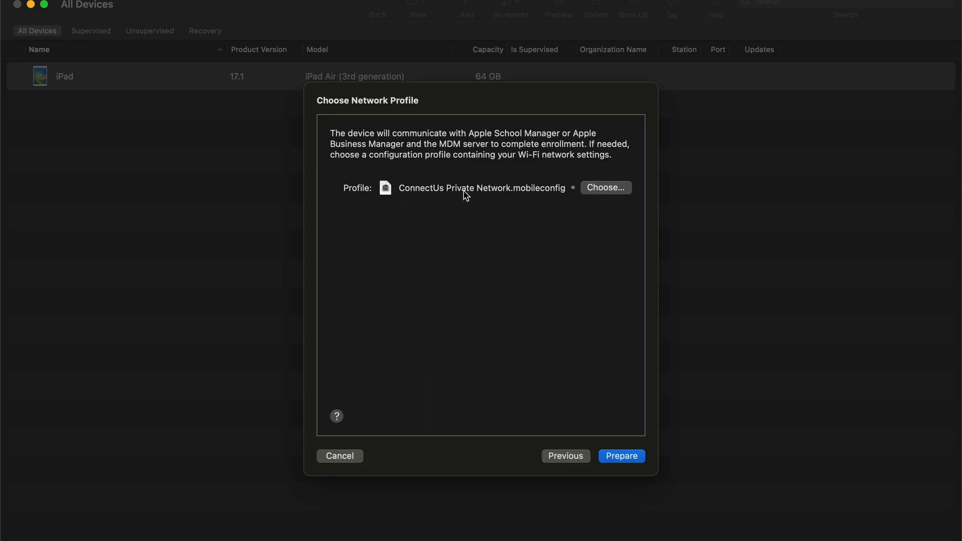
mouse_move(474, 316)
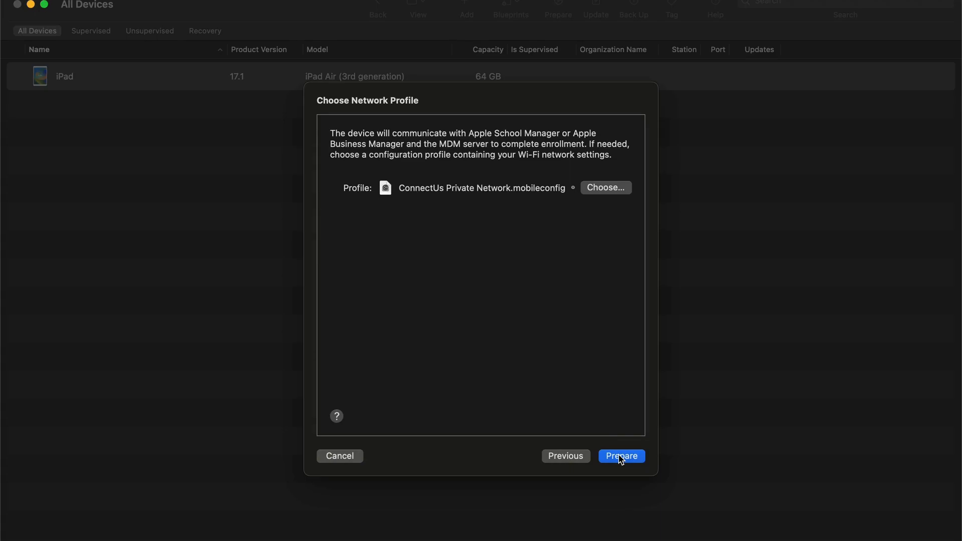
Step: Prepare the iPad with ConnectUs Private Network.mobileconfig, authorizing the trust settings change with a password
left_click(621, 456)
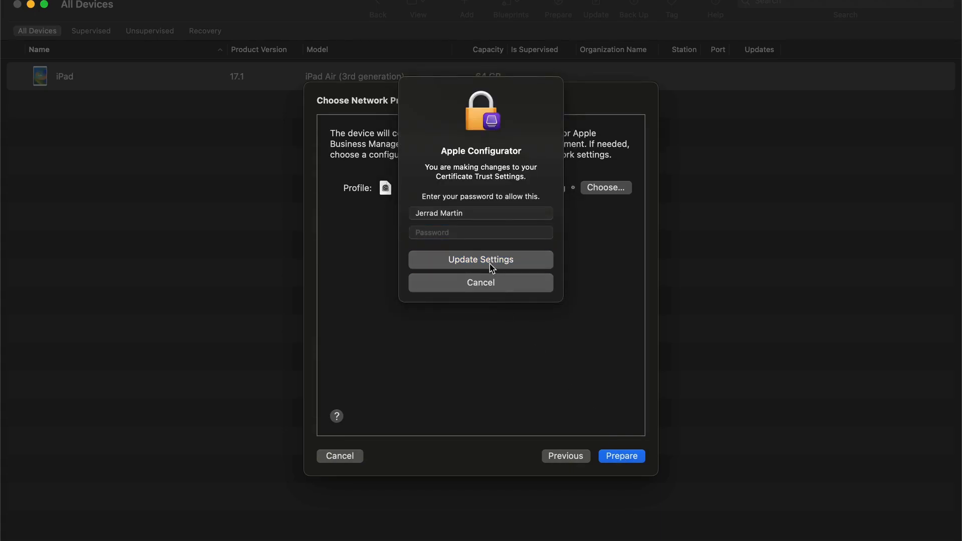
type("•••")
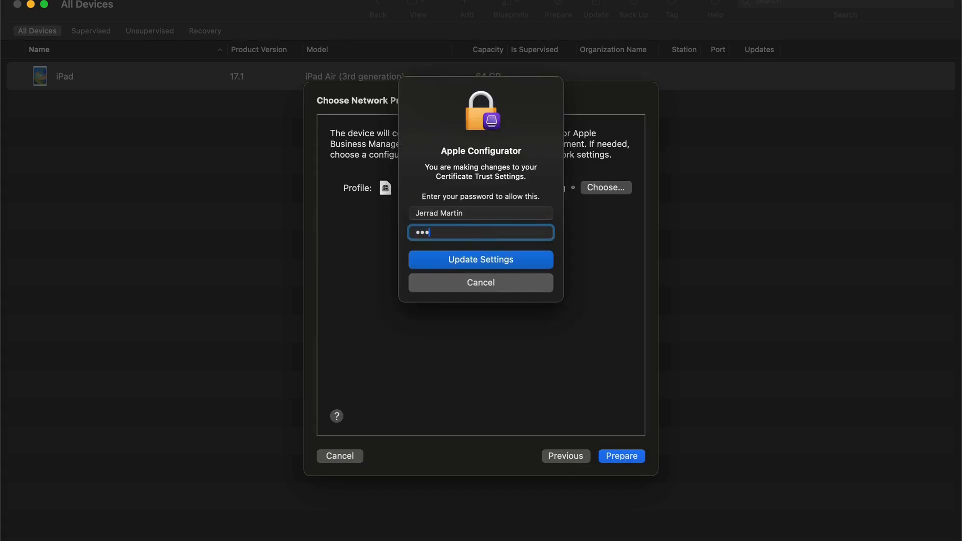
type("•••••")
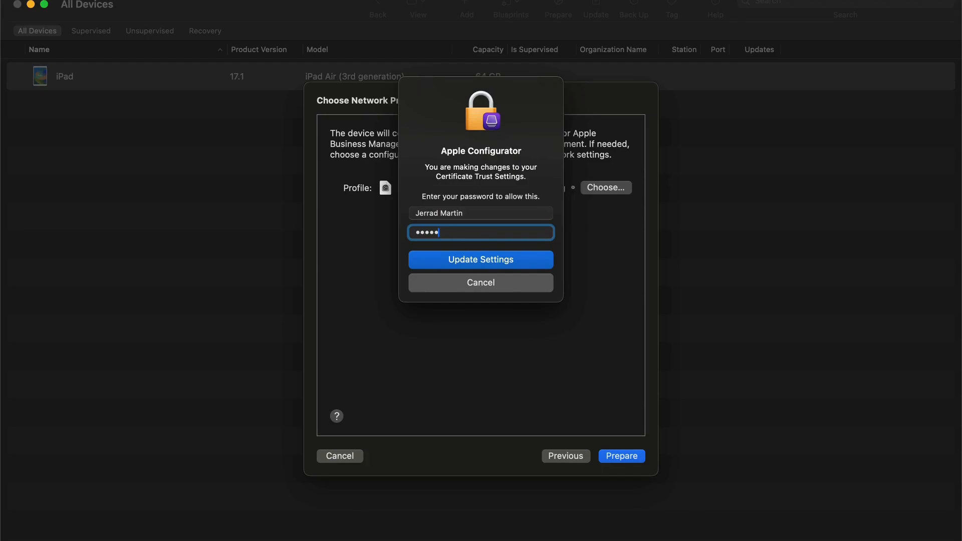
left_click(480, 260)
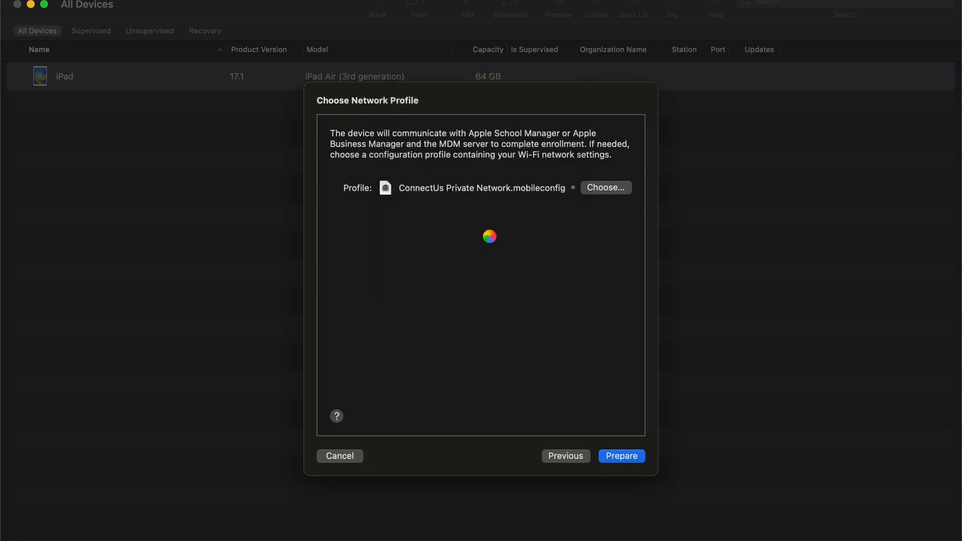
left_click(621, 456)
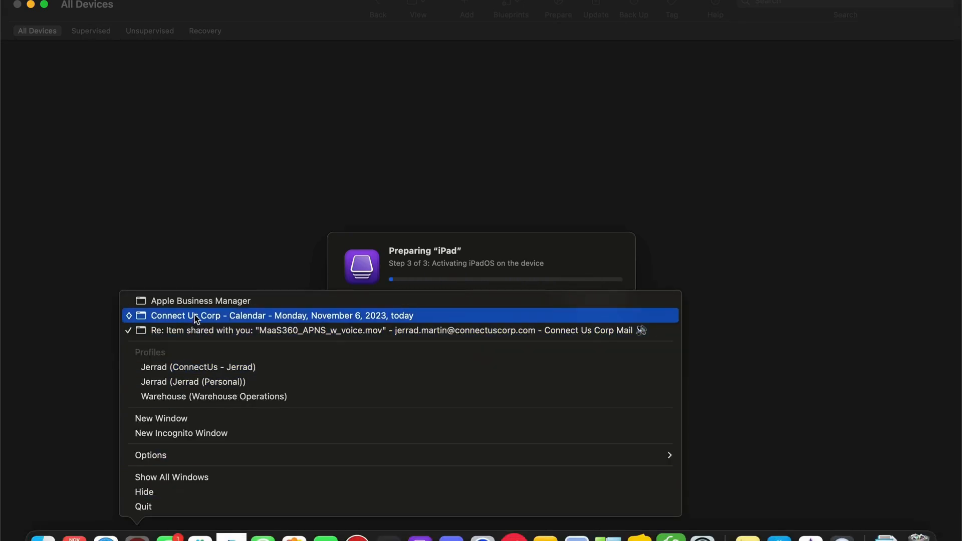
mouse_move(200, 300)
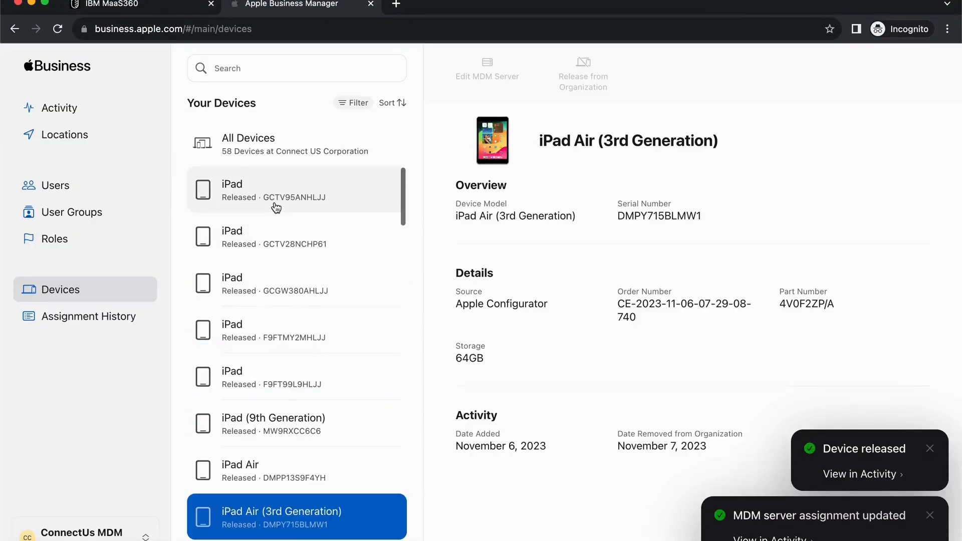
mouse_move(76, 294)
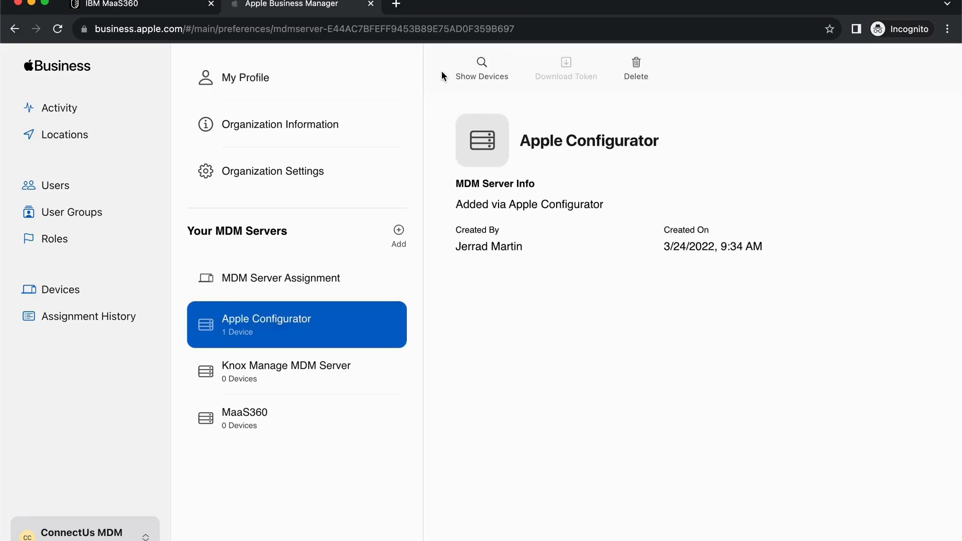
Step: Open the iPad Air (3rd Generation) under Show Devices, choose 'Unassign from the current MDM', and confirm
left_click(482, 68)
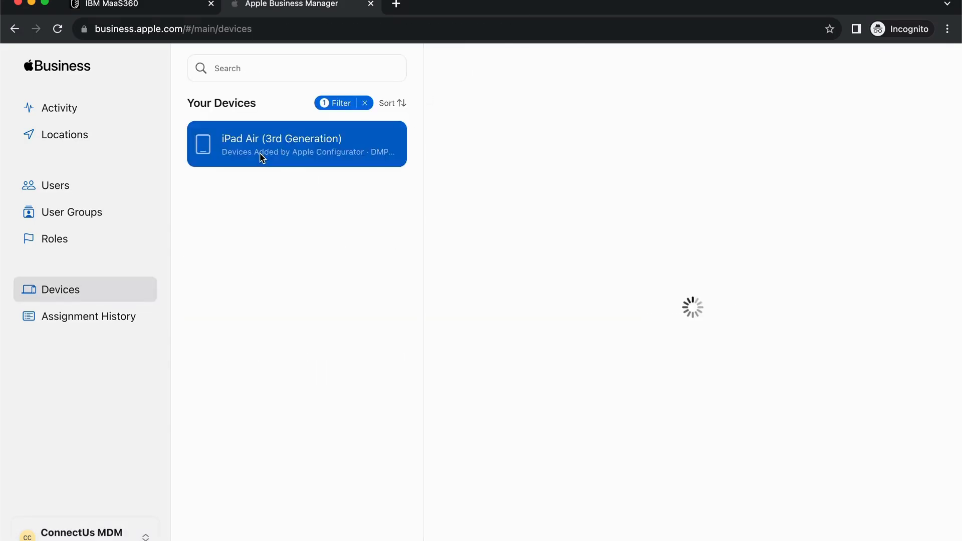
left_click(296, 144)
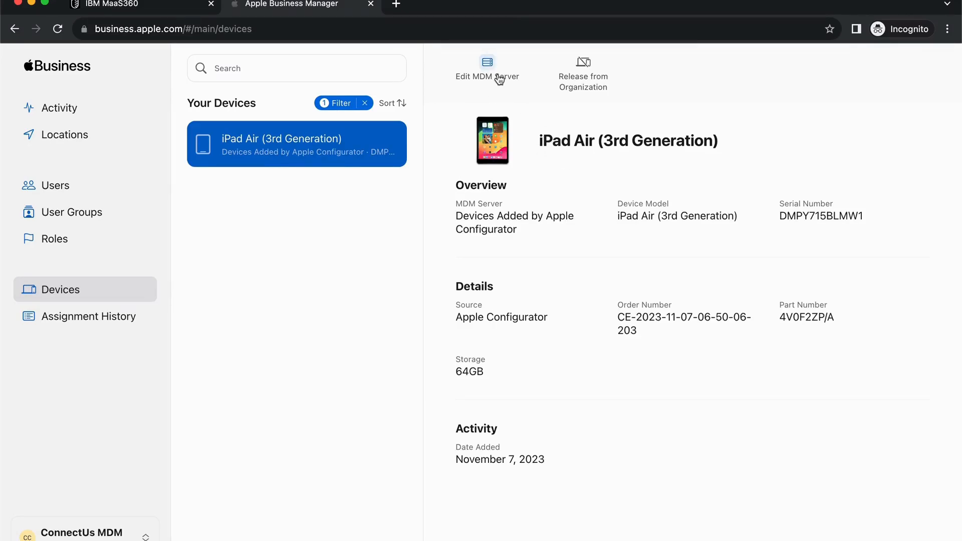
left_click(487, 62)
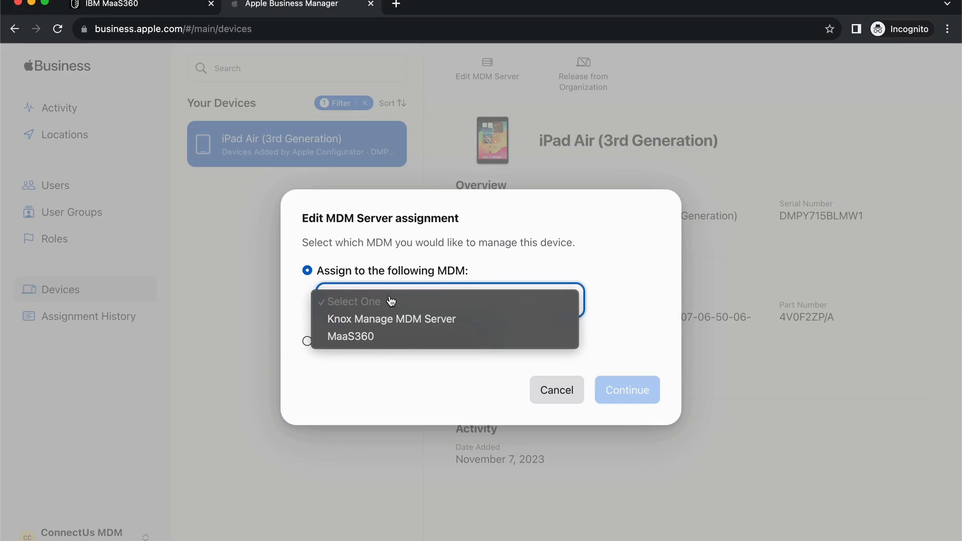
left_click(307, 341)
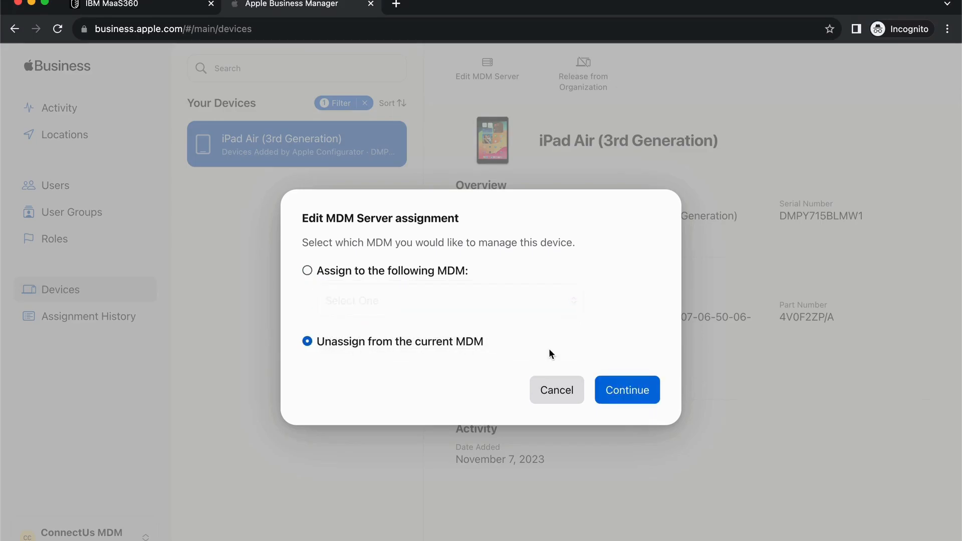
left_click(626, 390)
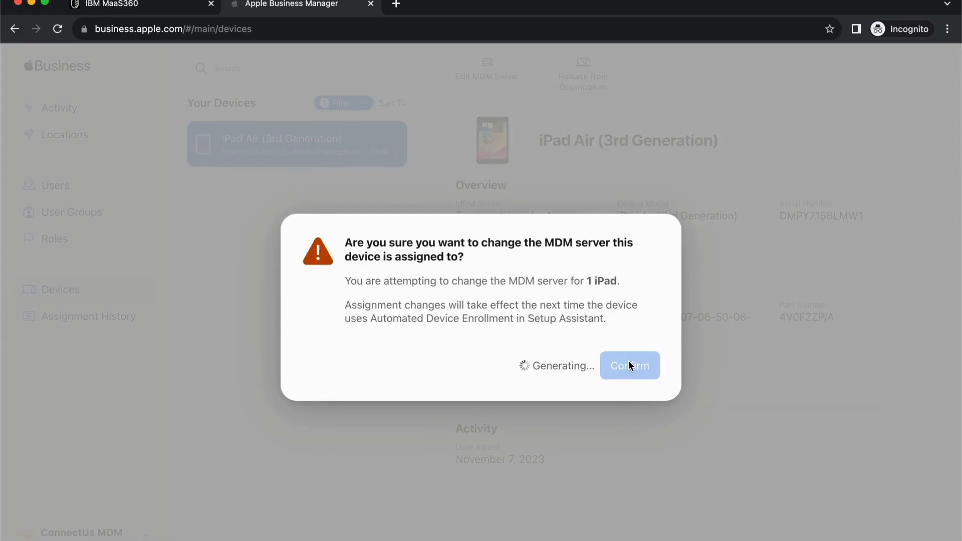
left_click(629, 365)
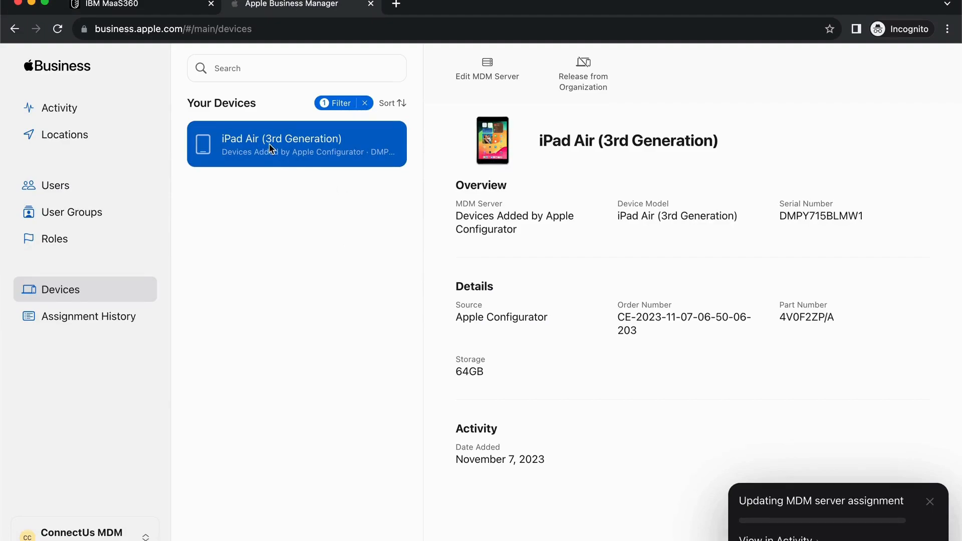